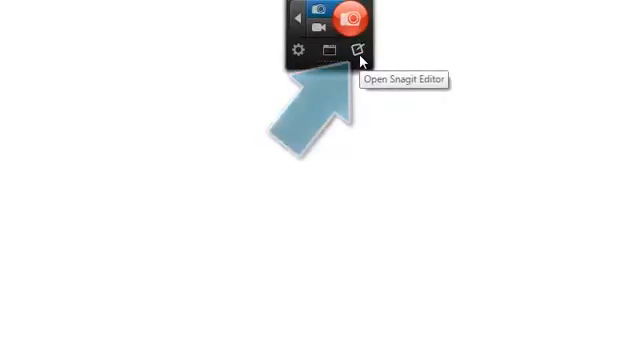
# - Bring the latest rocket capture into the editor and maximize the window
pyautogui.click(356, 48)
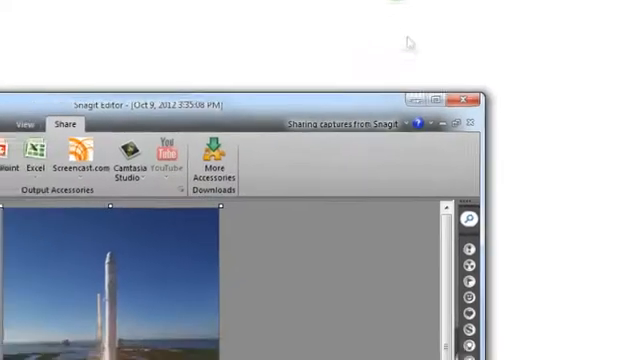
pyautogui.click(428, 96)
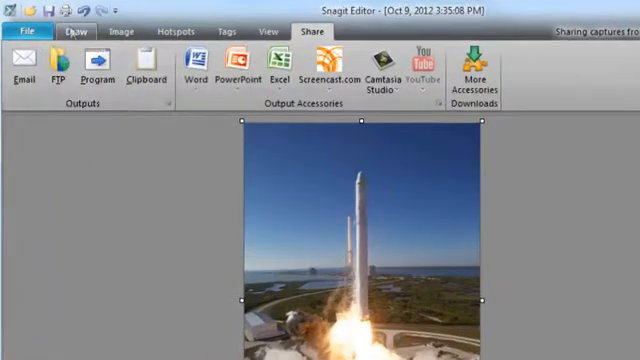
# - Show the Draw tab's drawing tools and call-out styles beside the rocket photo
pyautogui.click(72, 32)
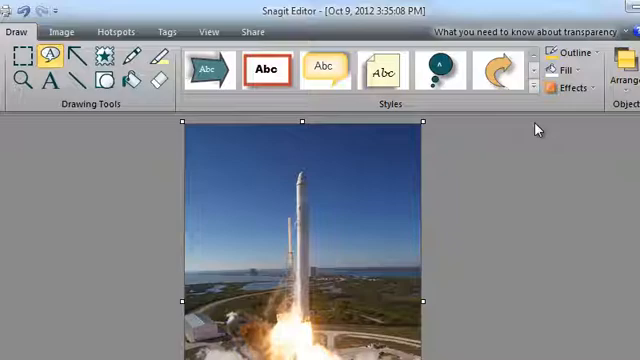
# - Pick a call-out style and place a white speech-bubble pointing at the rocket
pyautogui.click(532, 92)
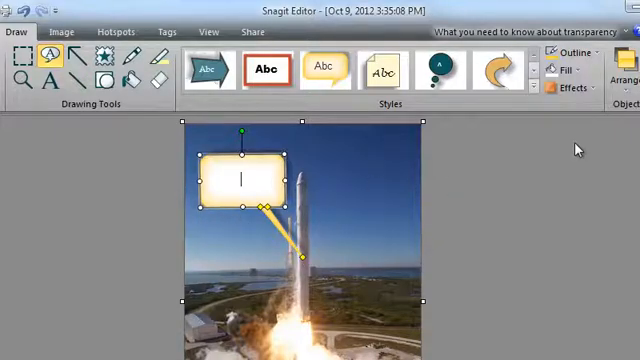
# - Enter the call-out text 'Snagit Rocks!'
pyautogui.write('Snagit Rocks!')
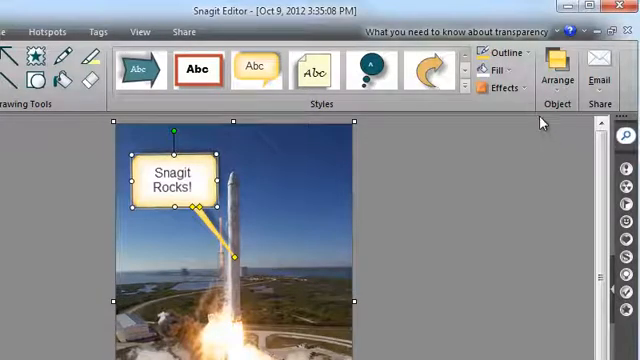
# - Give the call-out a dark orange outline with adjusted width and an orange fill
pyautogui.click(504, 52)
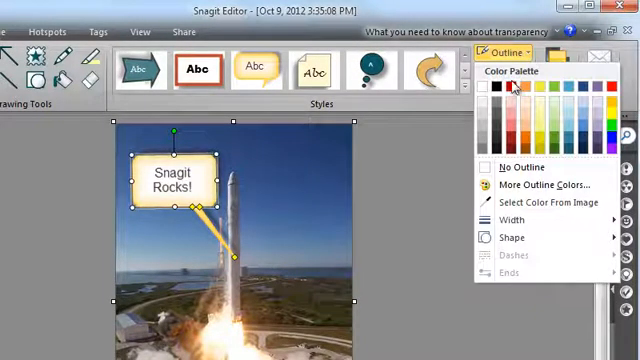
pyautogui.click(524, 88)
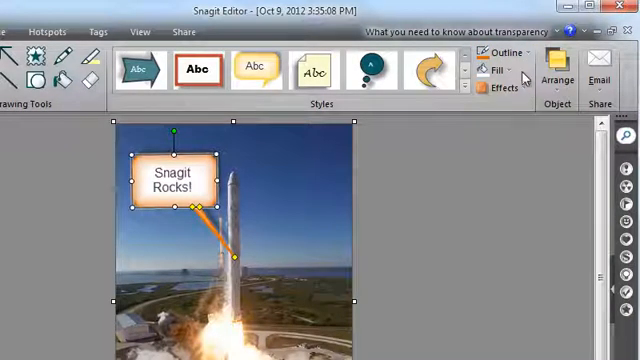
pyautogui.click(504, 52)
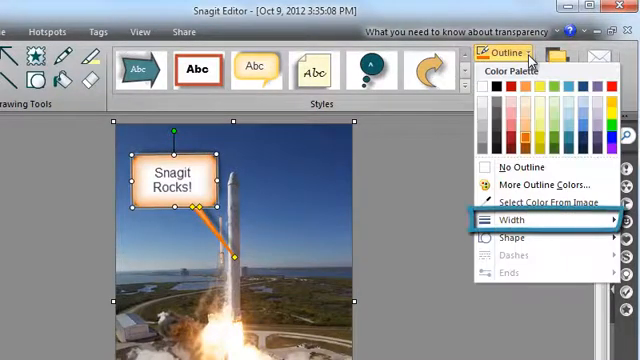
pyautogui.moveTo(544, 236)
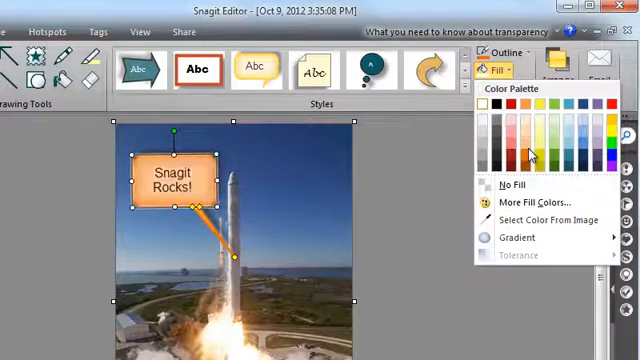
pyautogui.click(530, 152)
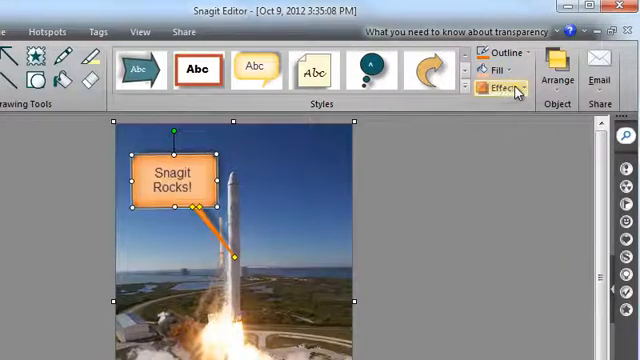
pyautogui.click(494, 88)
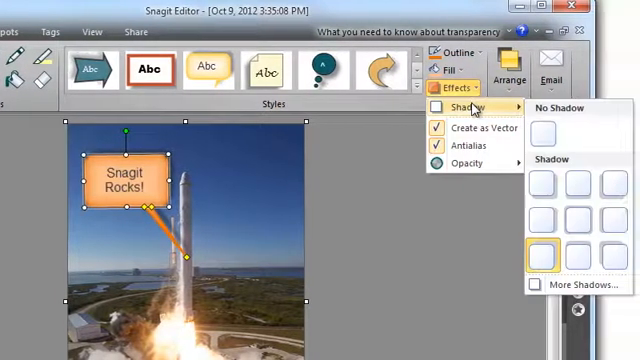